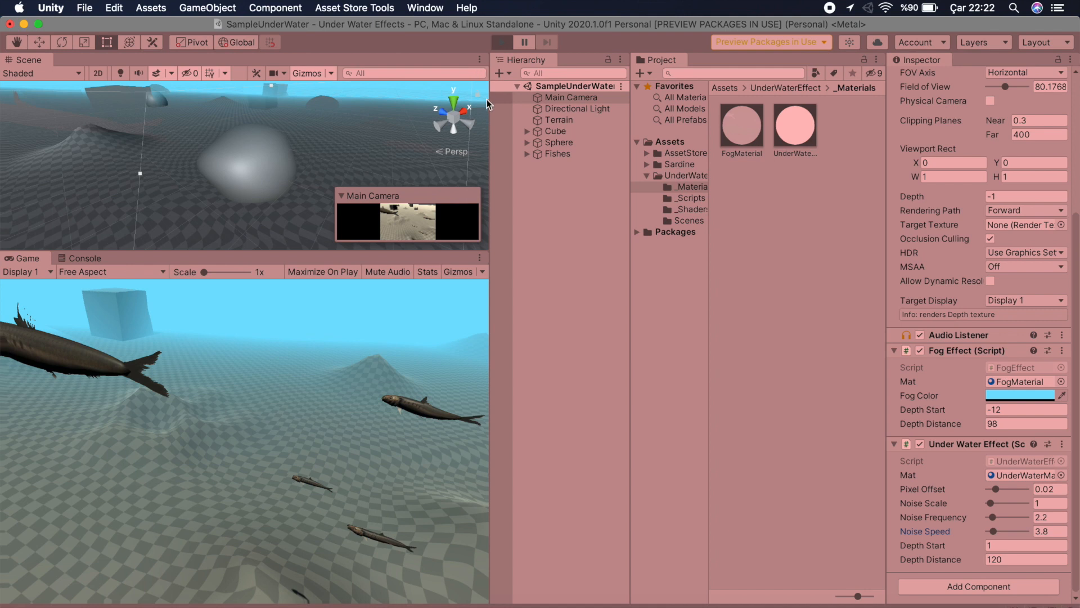
- Preview the scene in Play mode and adjust the distortion's noise scale and speed sliders
click(501, 42)
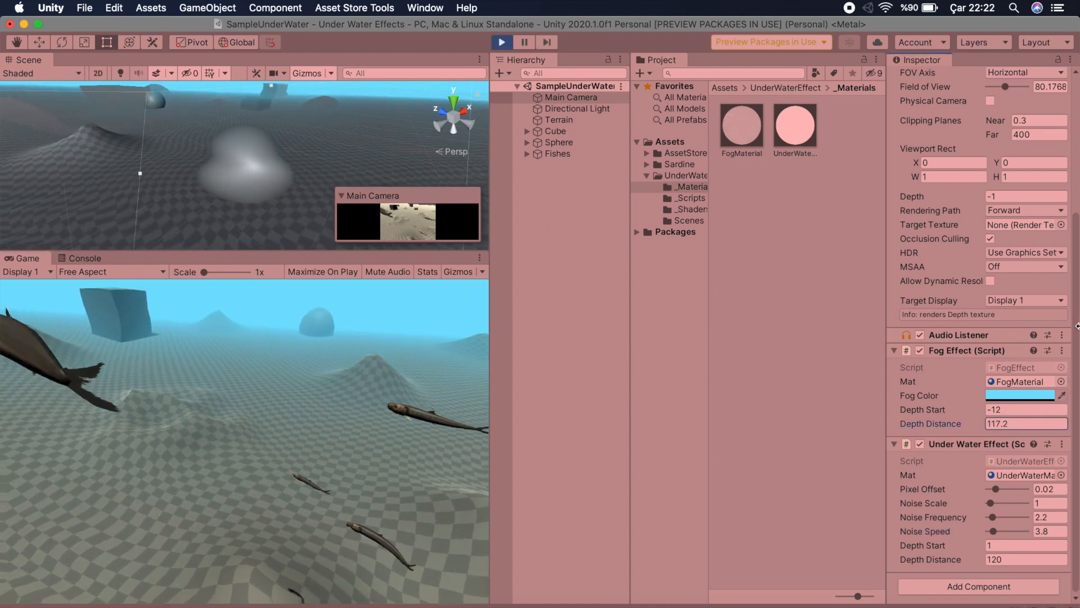
drag(992, 504, 1006, 503)
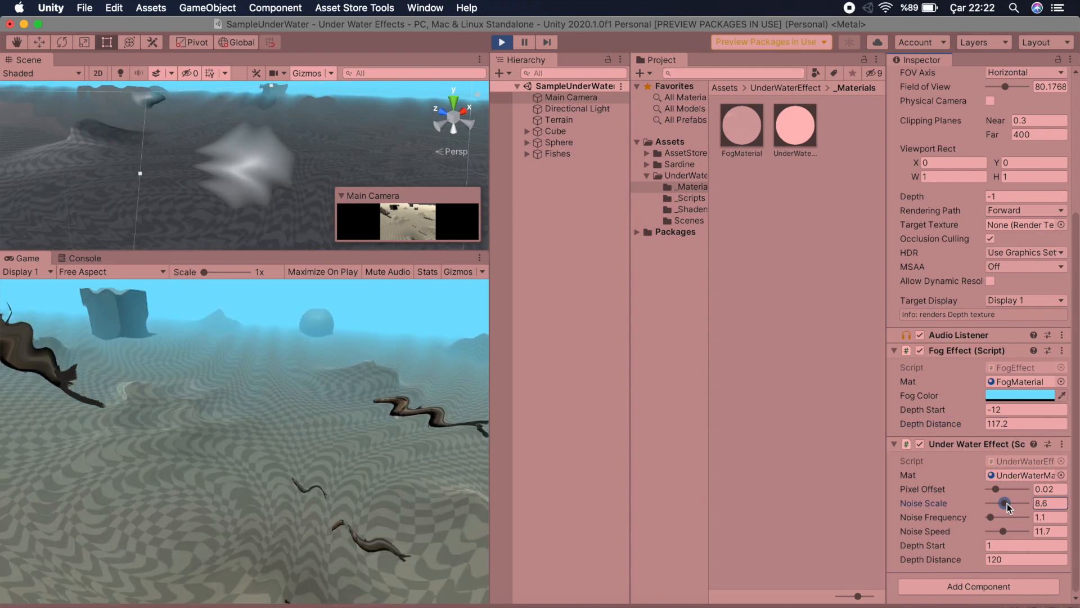
drag(1003, 503, 991, 503)
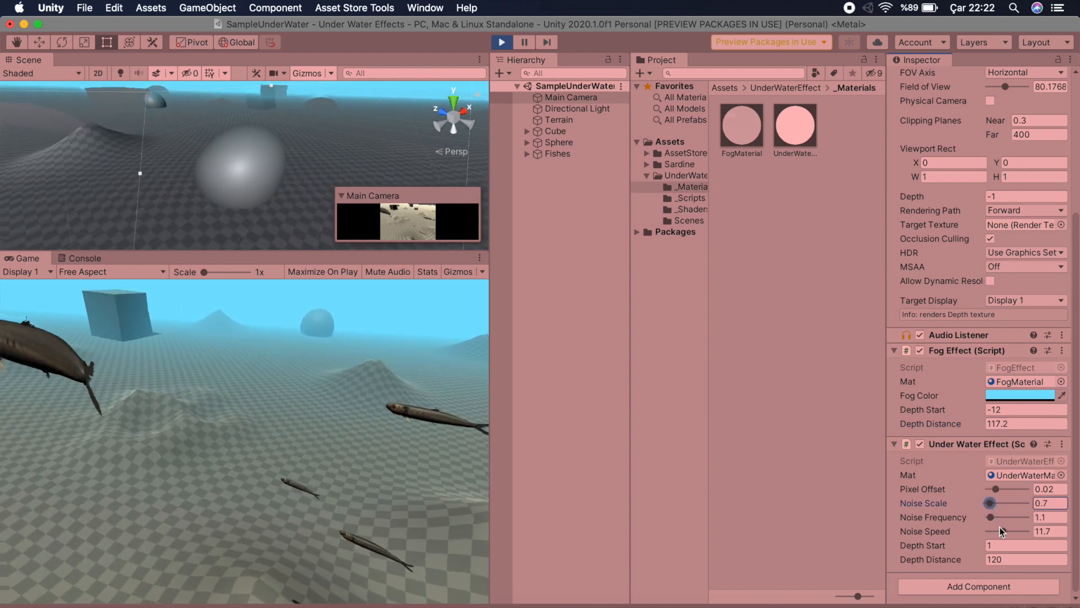
drag(1013, 532, 995, 531)
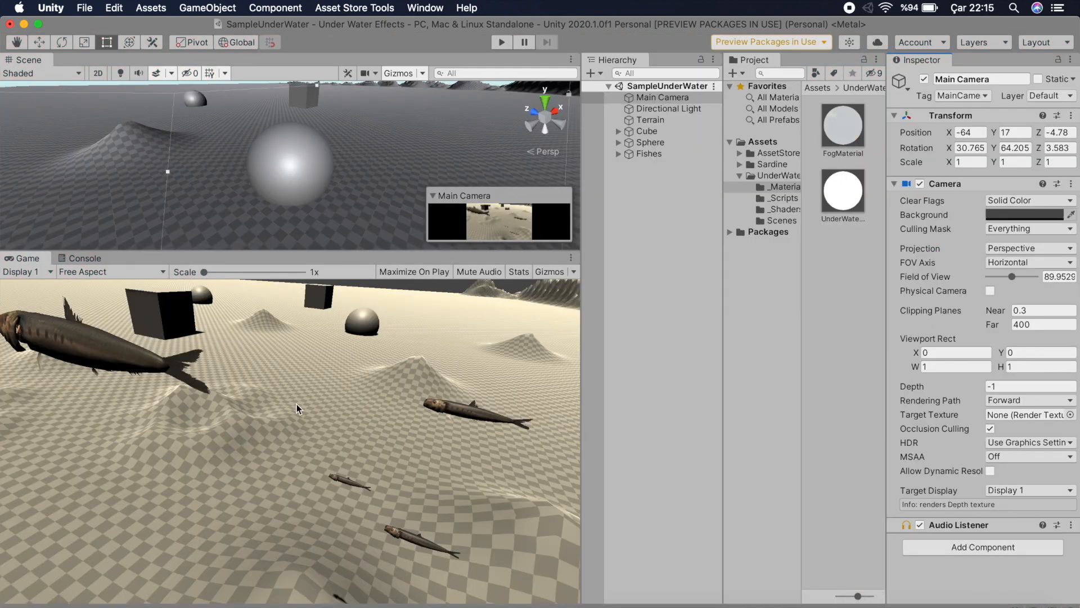
mouse_move(301, 404)
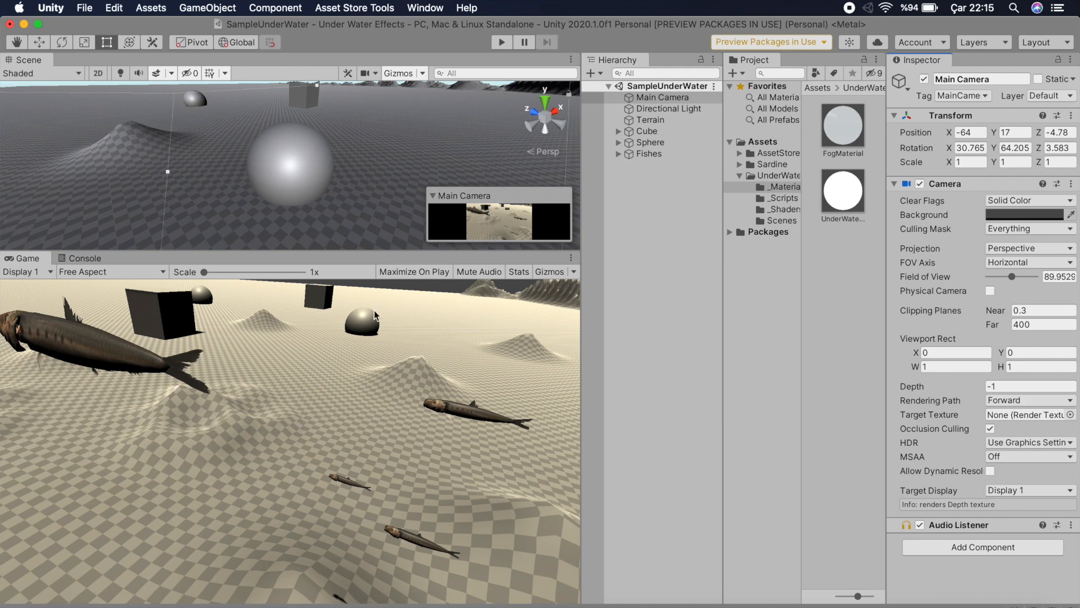
mouse_move(329, 487)
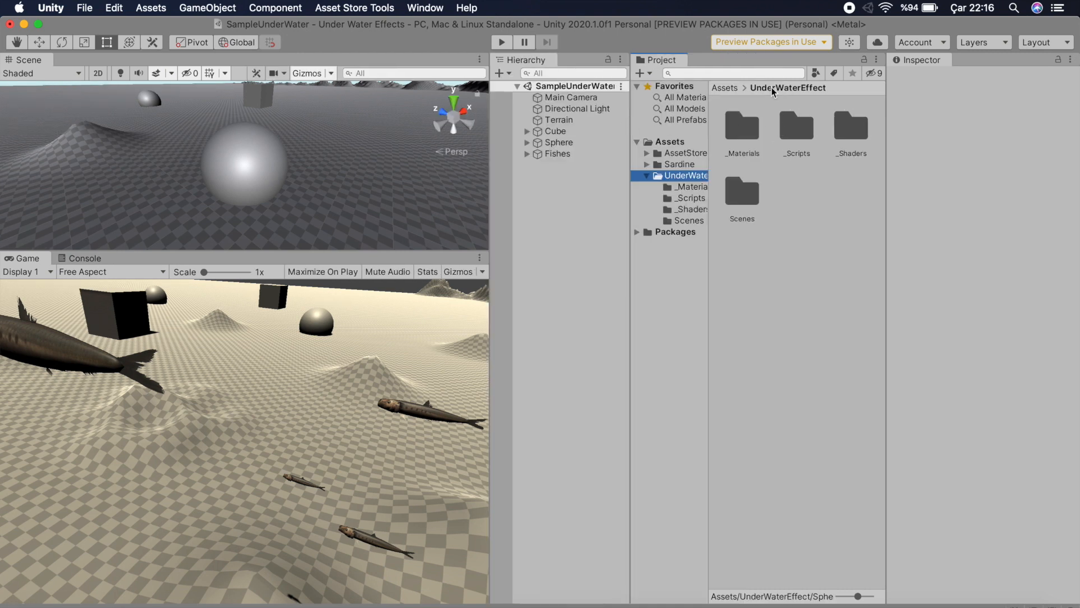
mouse_move(823, 96)
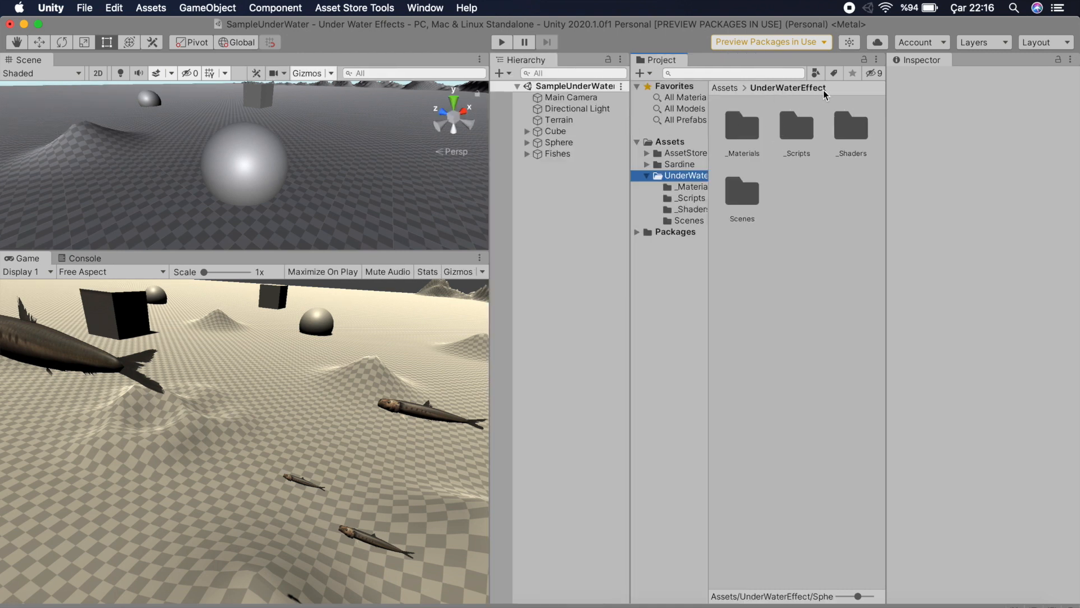
- Attach the FogEffect and UnderWaterEffect scripts from _Scripts to the Main Camera
click(796, 126)
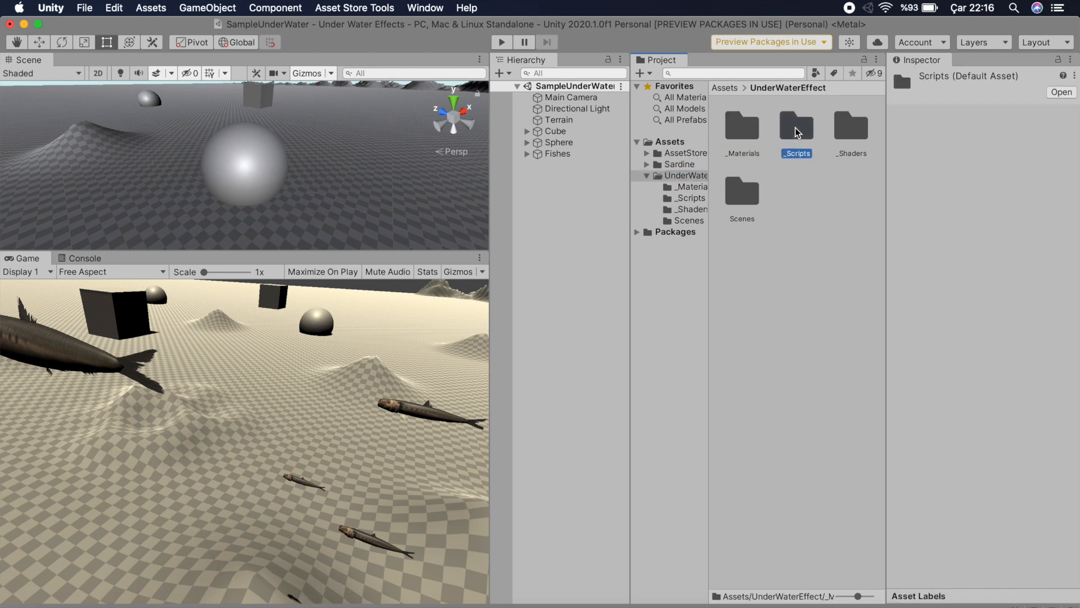
click(742, 190)
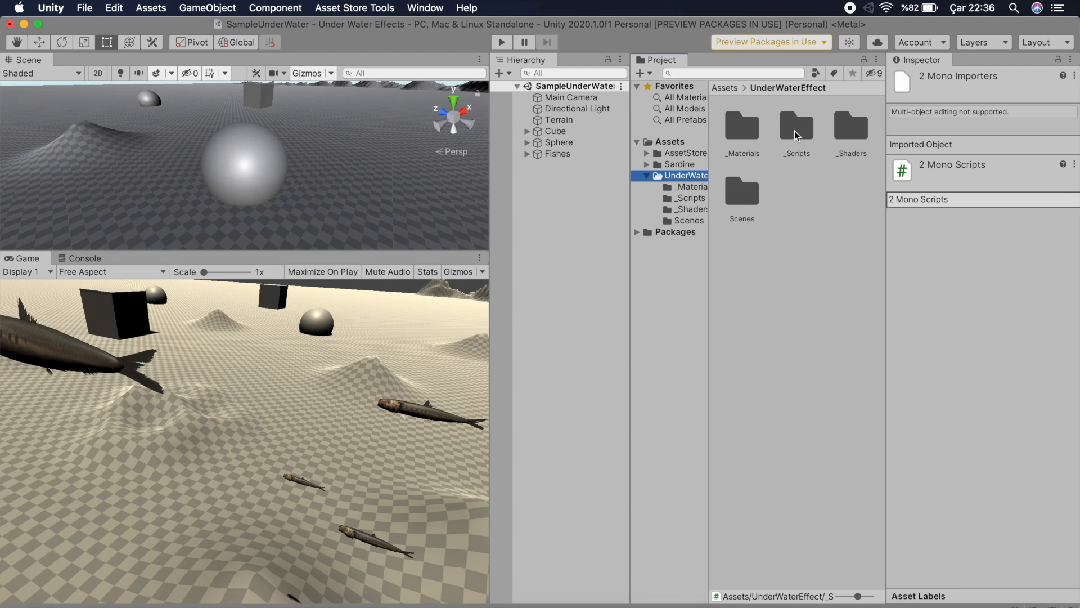
double_click(793, 125)
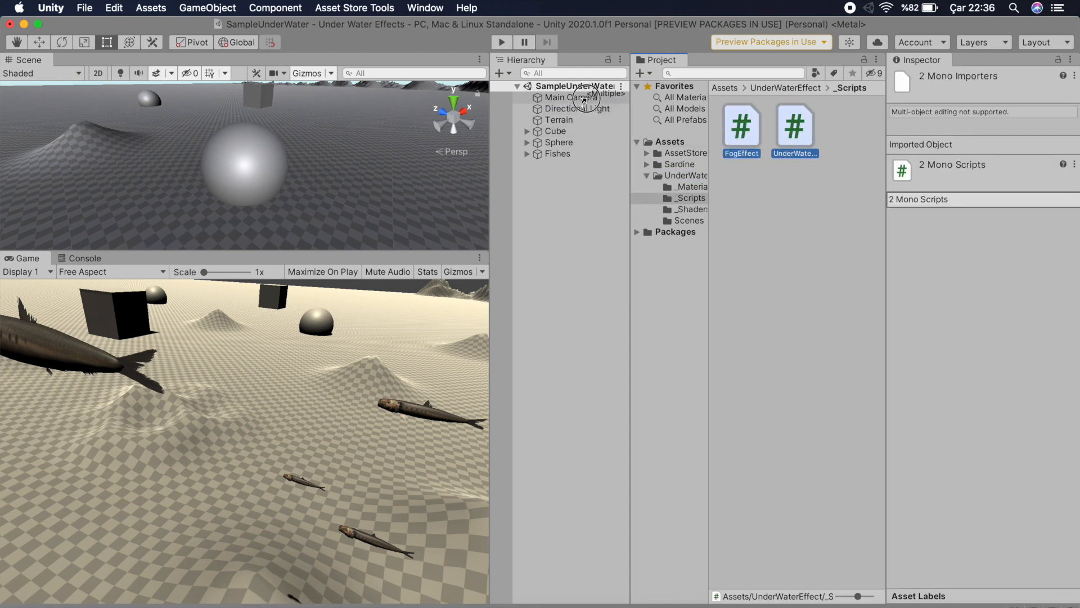
click(570, 97)
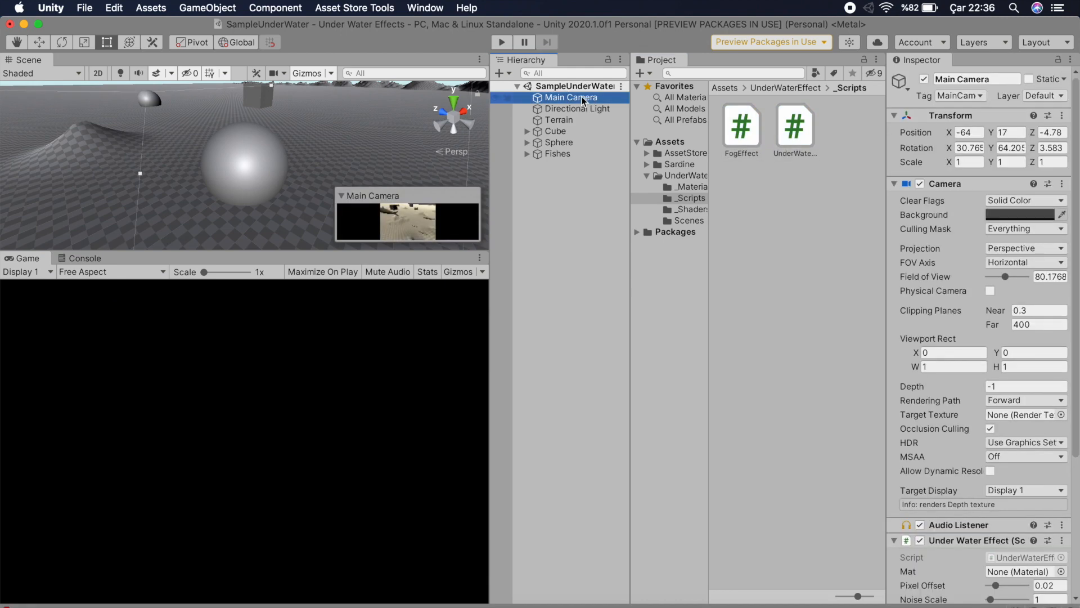
mouse_move(1037, 439)
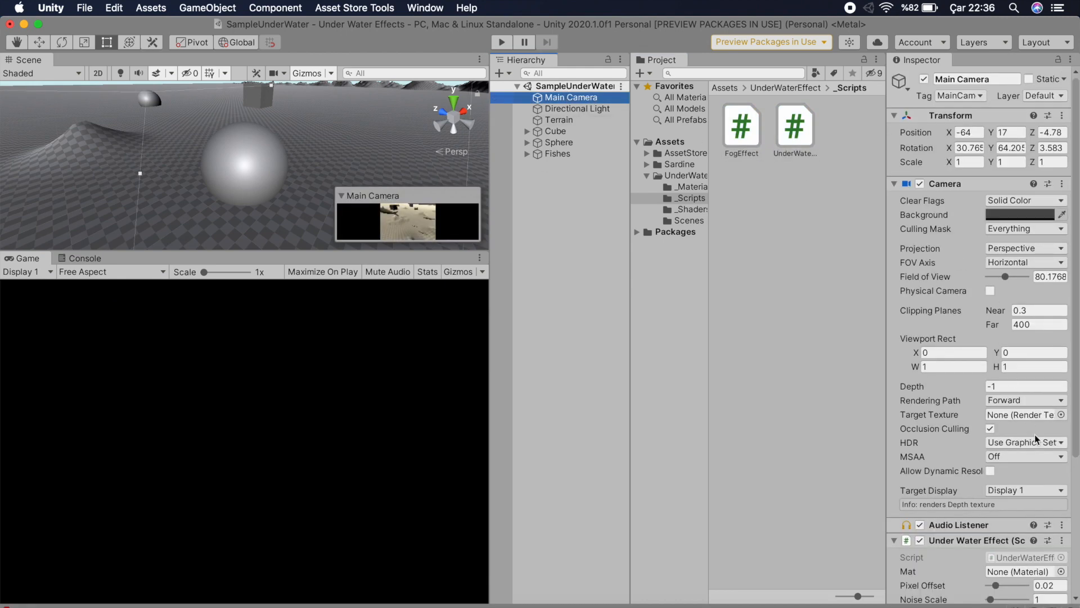
- Browse into the _Materials folder of UnderWaterEffect
click(690, 198)
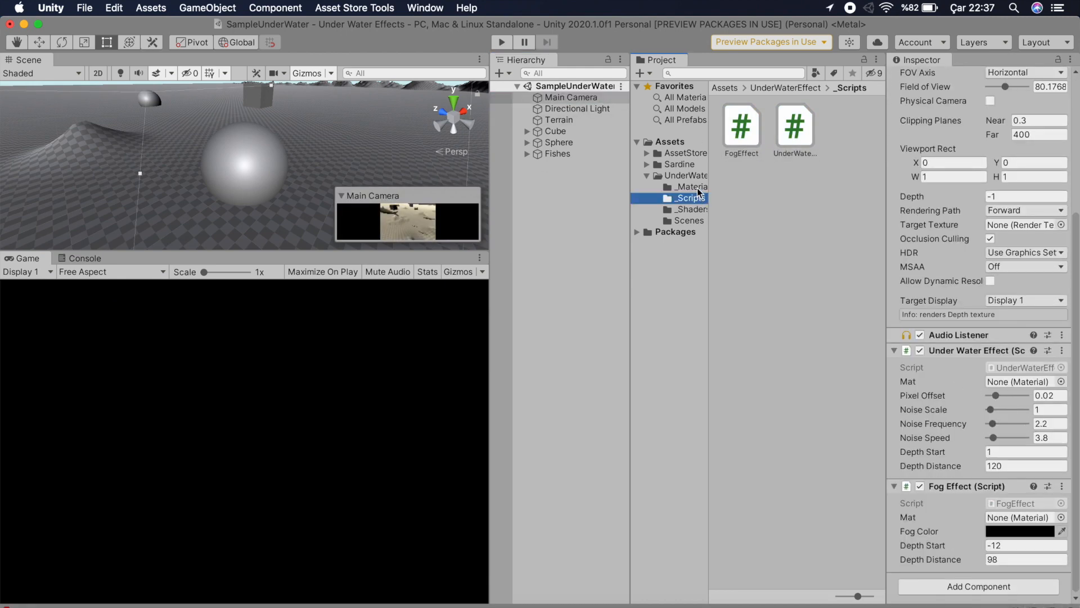
click(688, 187)
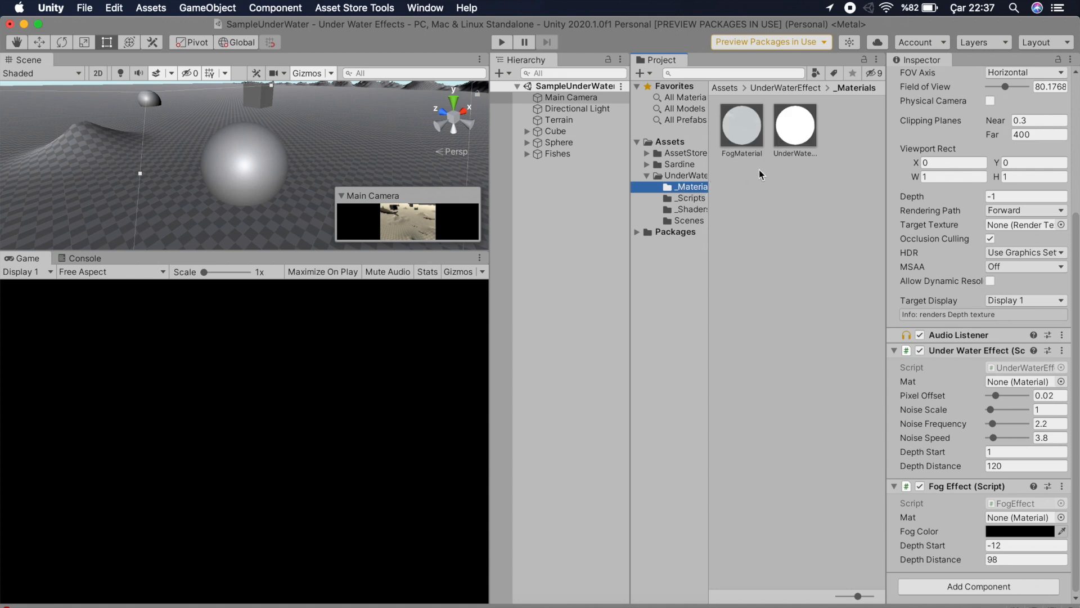
- Assign FogMaterial to the fog effect and UnderWaterMaterial to the underwater effect
click(1020, 516)
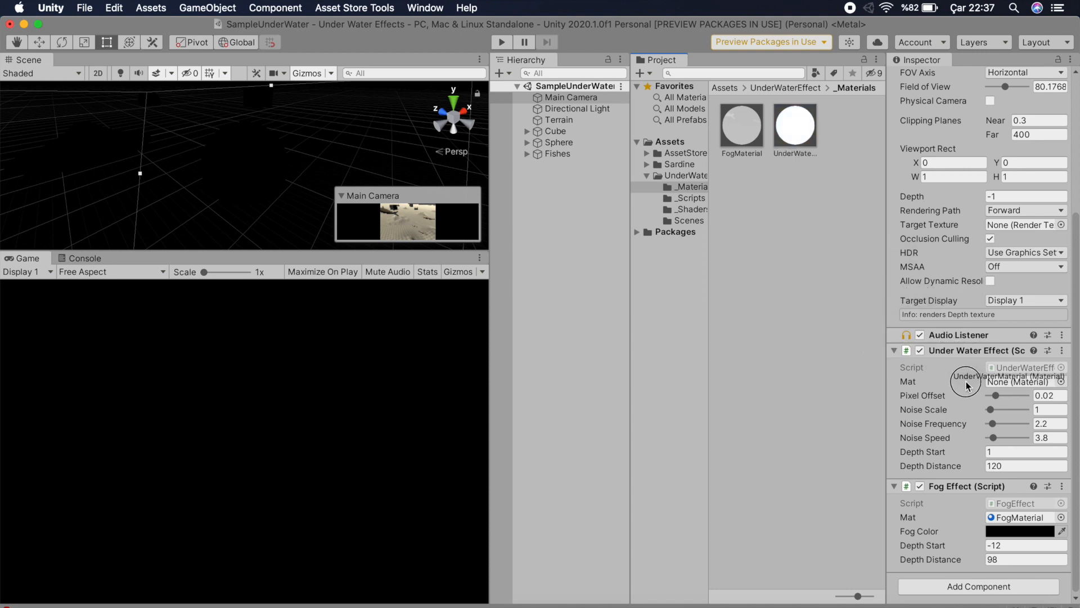
click(1013, 381)
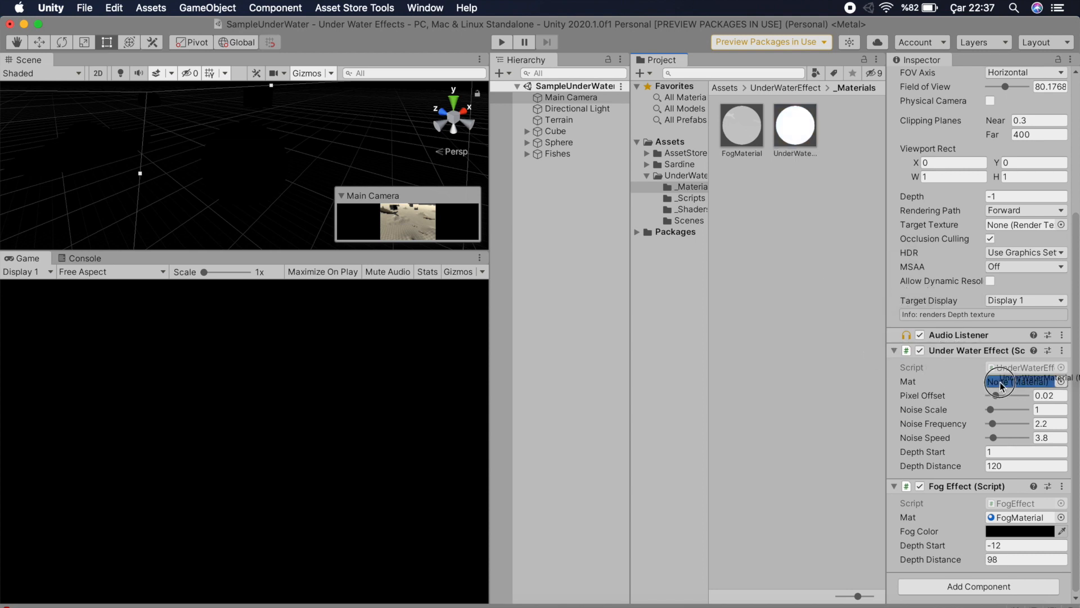
click(999, 381)
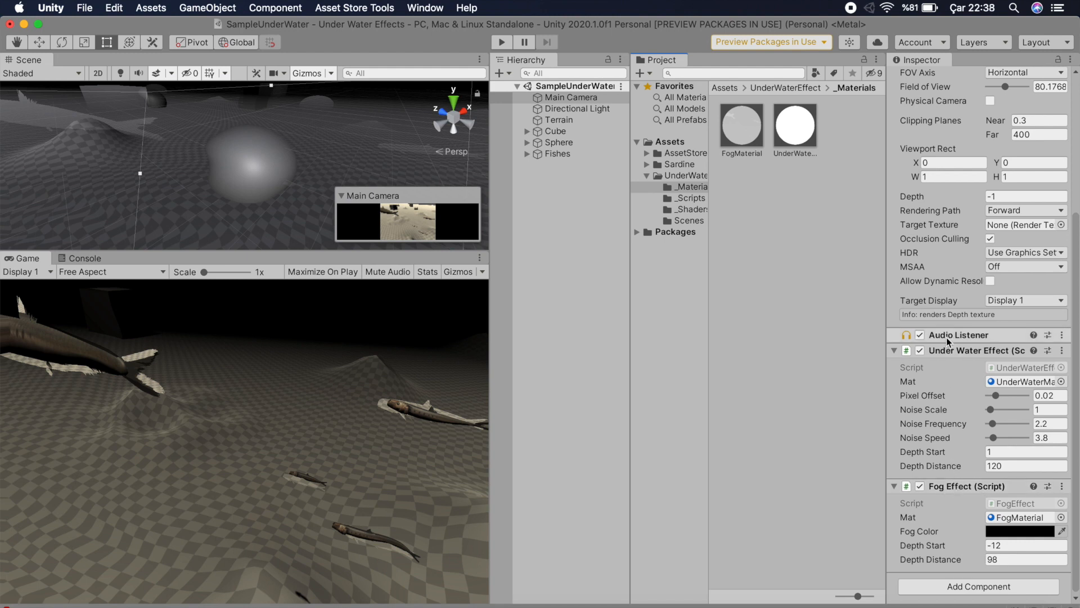
- Move the Fog Effect above the underwater effect and set its fog colour to light blue
click(1064, 486)
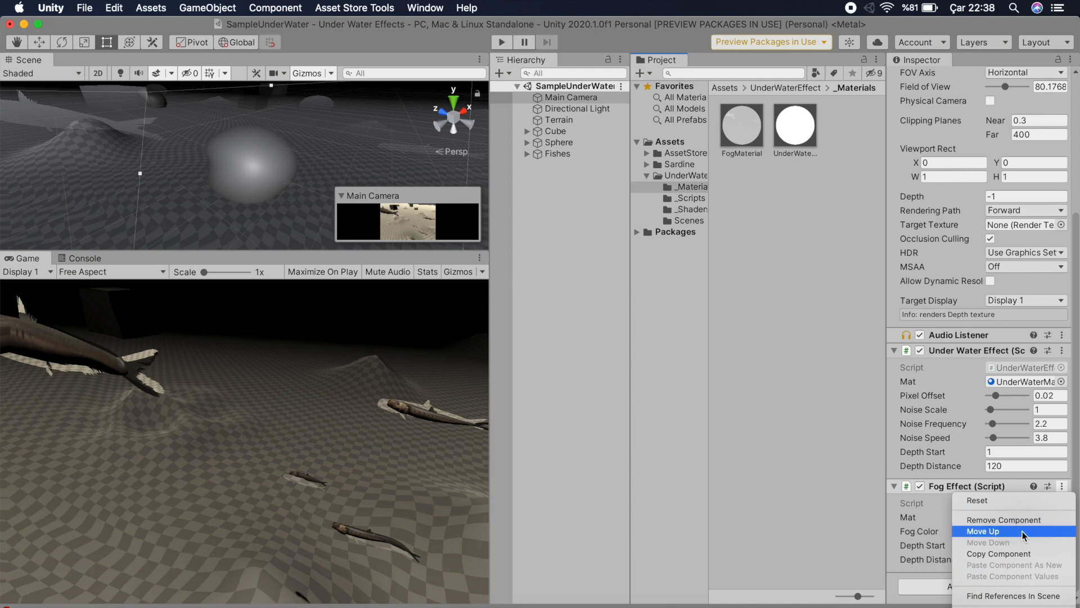
click(982, 531)
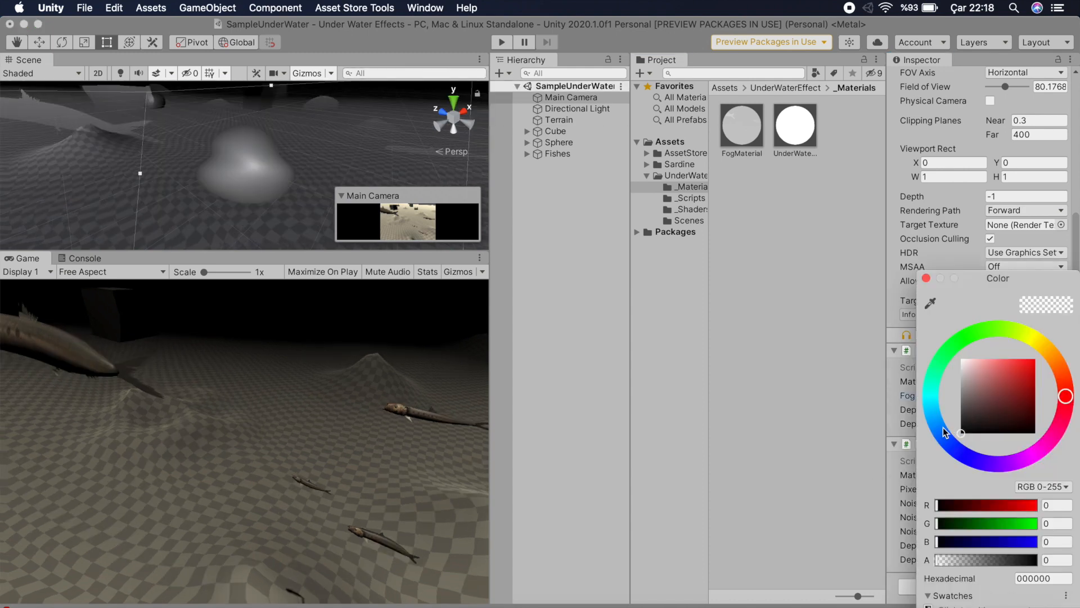
click(991, 364)
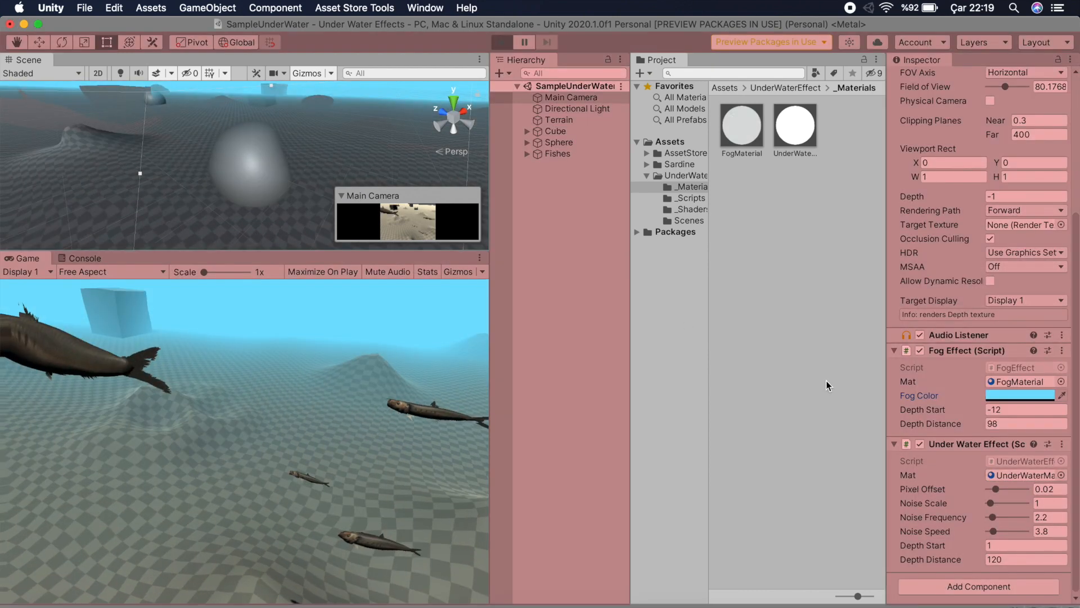
- Preview in Play mode and raise the distortion's noise scale and frequency
click(501, 42)
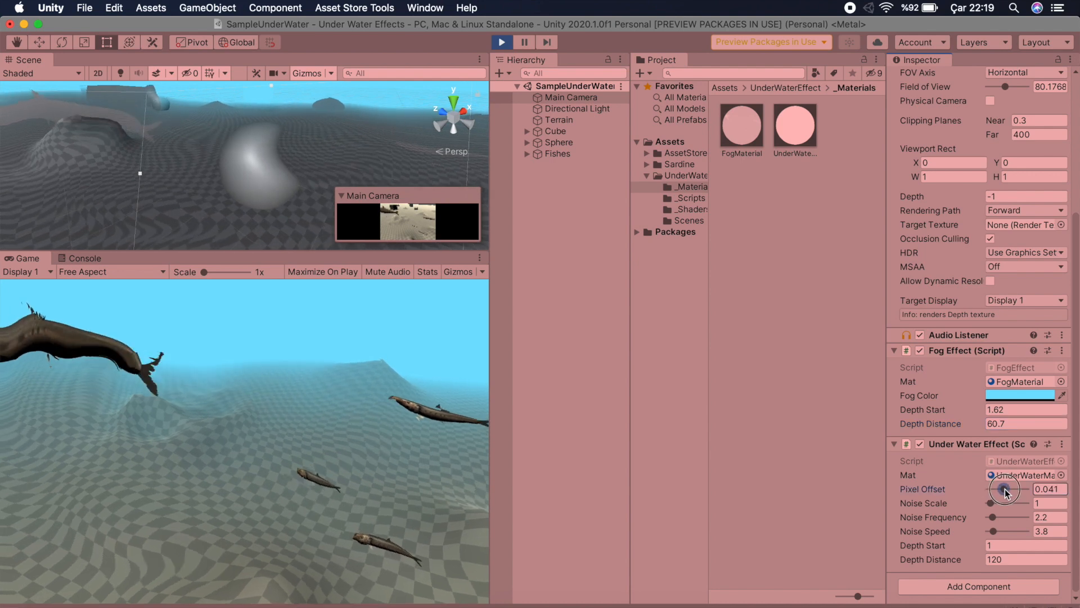
drag(992, 503, 1009, 503)
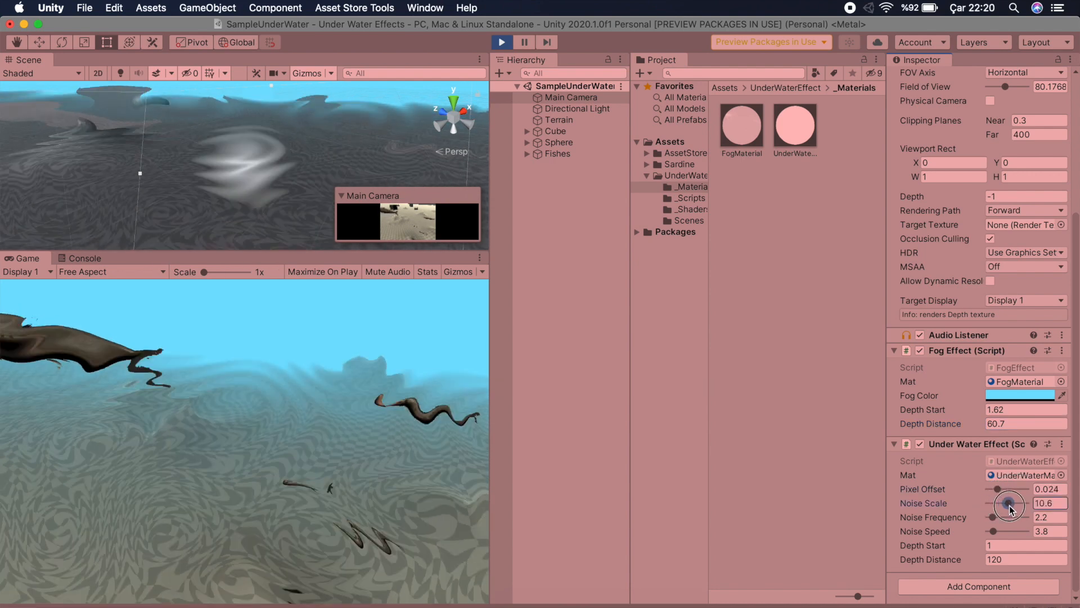
drag(1008, 504, 1001, 518)
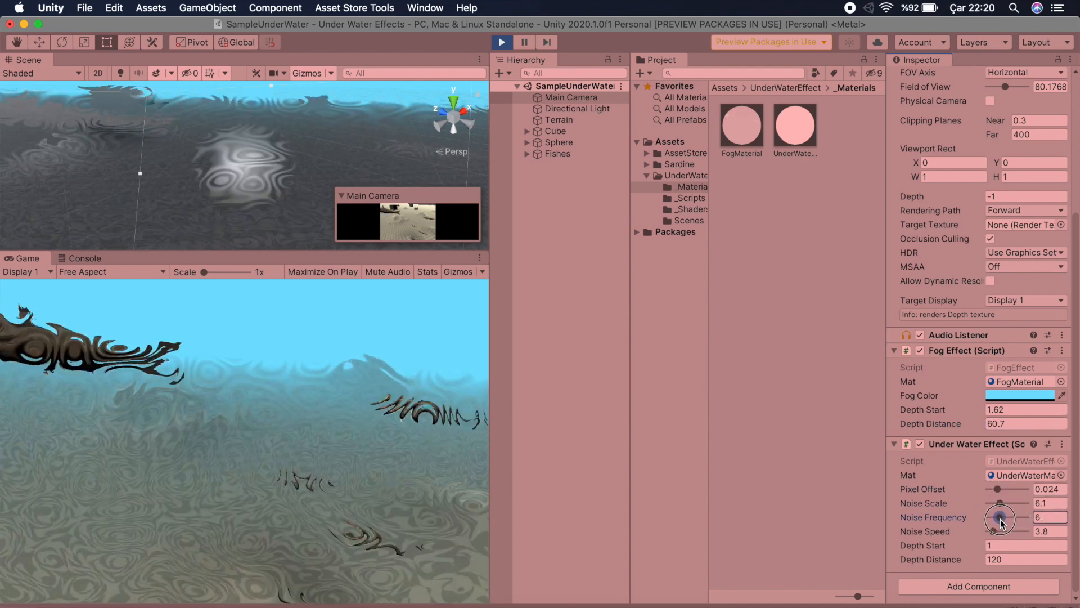